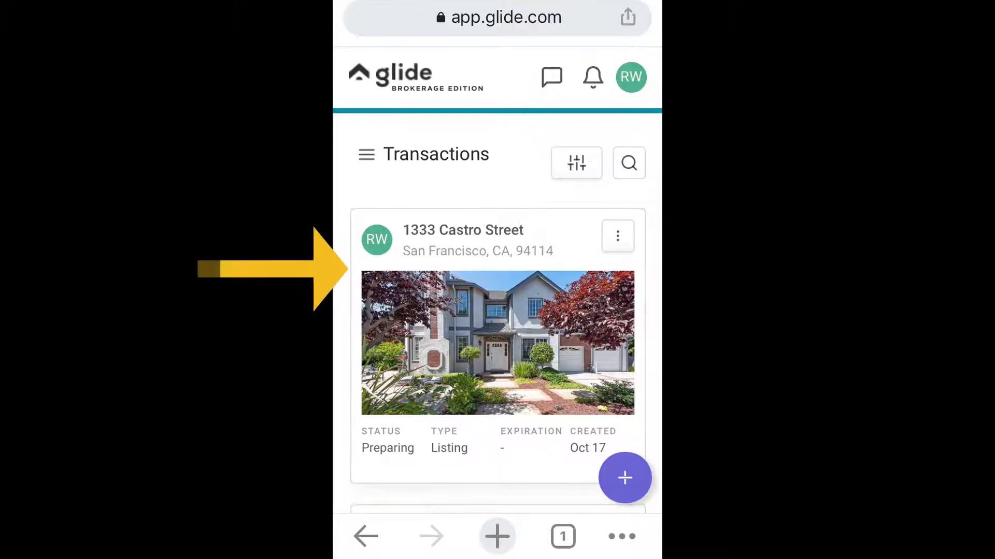
Step: Open the 1333 Castro Street transaction and scroll to its Complete AVID task
left_click(496, 343)
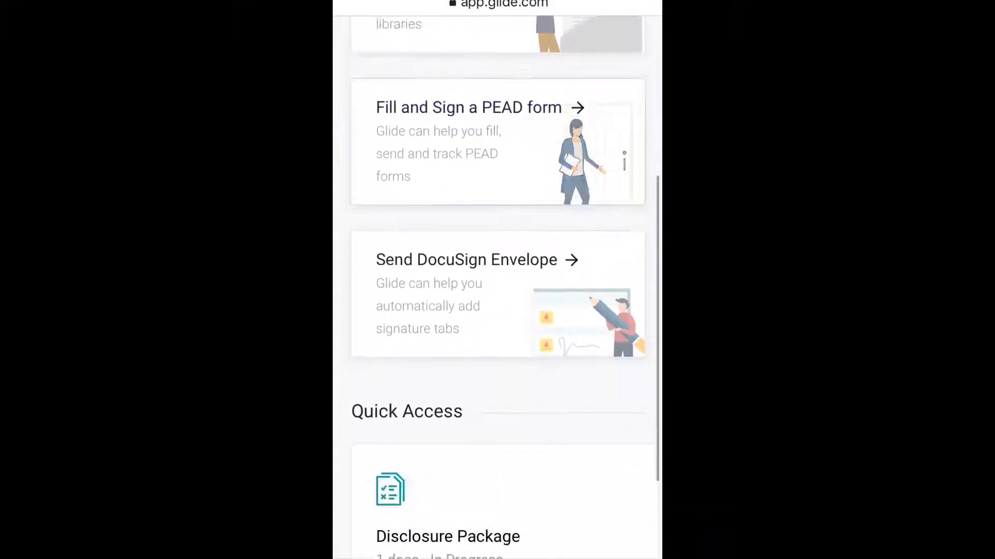
scroll("down", 3)
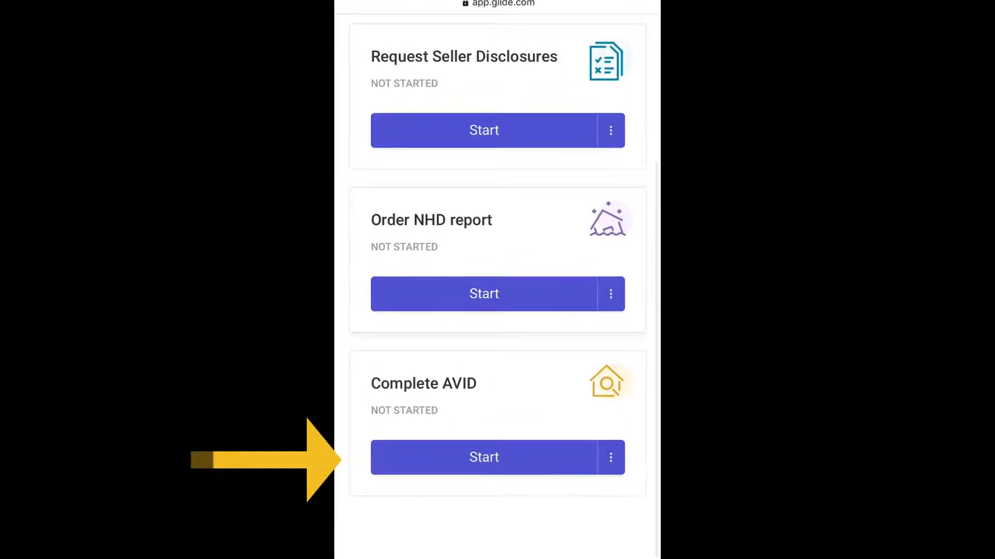
Step: Start the Complete AVID task and choose Glide's guided AVID workflow
left_click(484, 457)
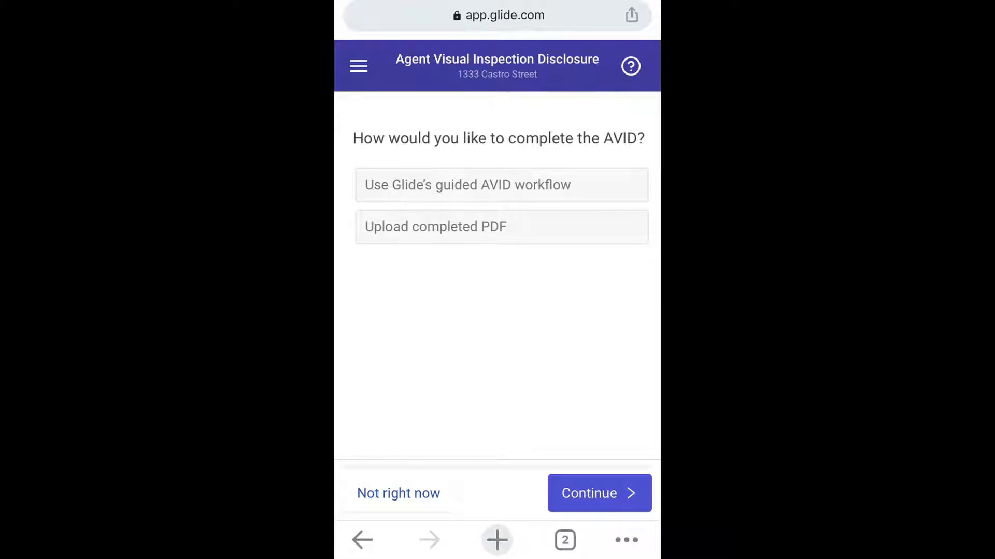
left_click(598, 494)
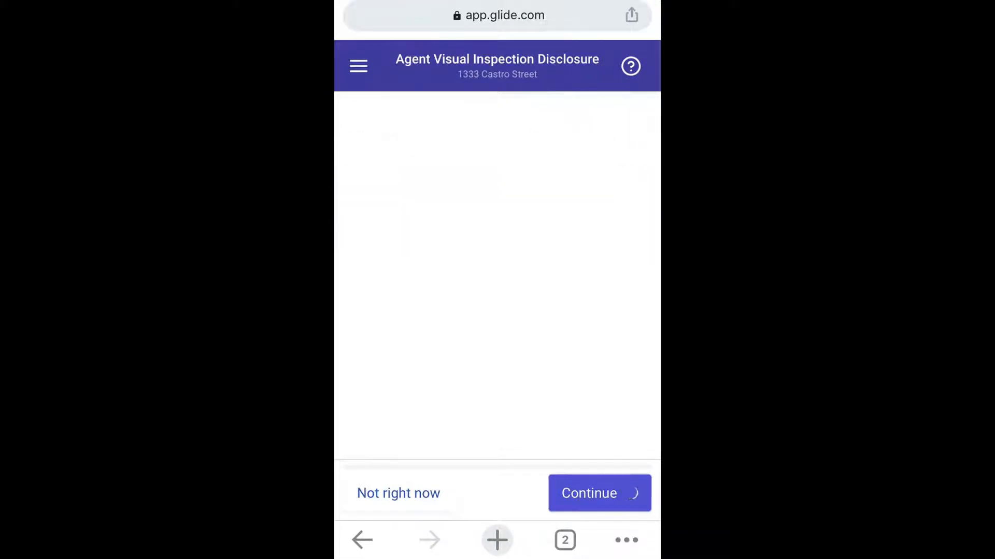
Step: Mark the property as not a duplex, triplex or fourplex and continue
left_click(598, 493)
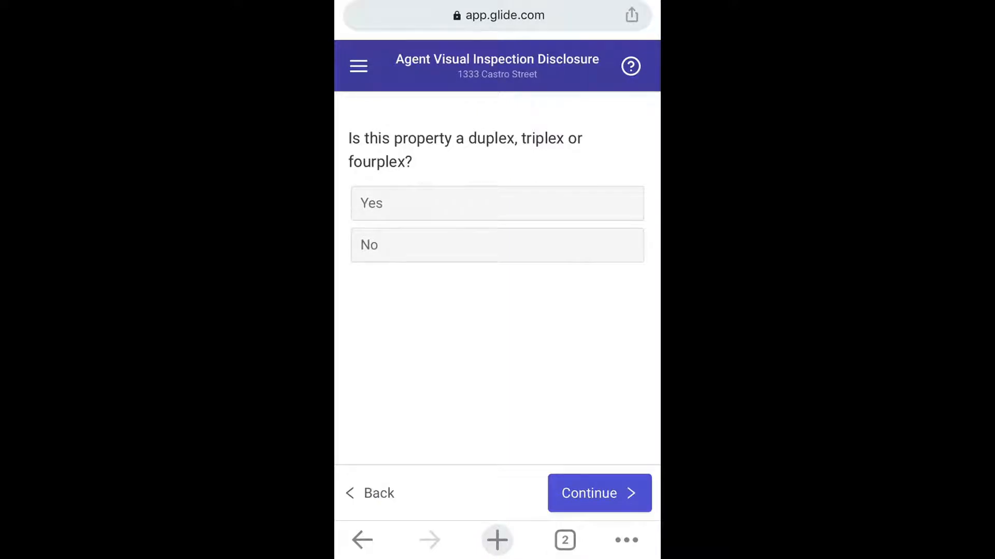
left_click(496, 244)
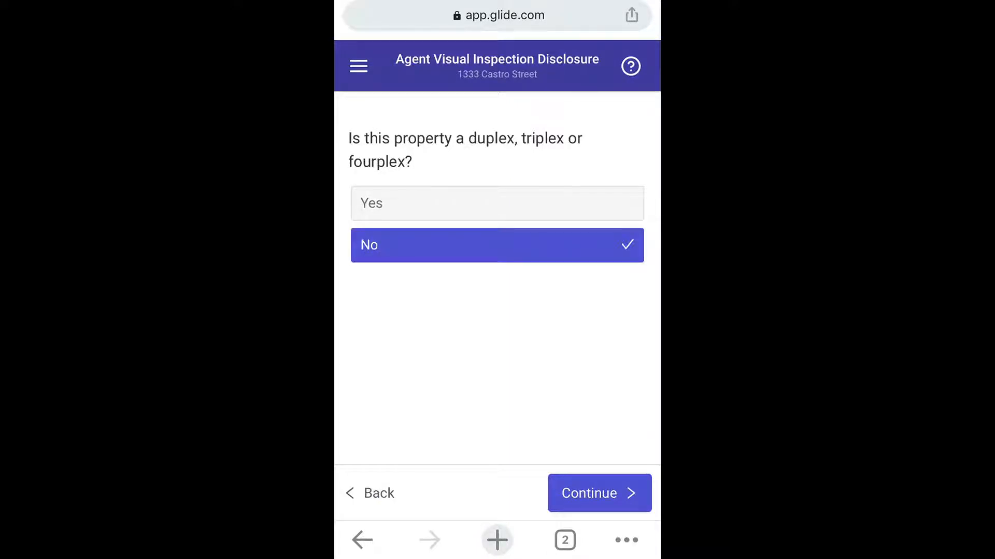
left_click(597, 493)
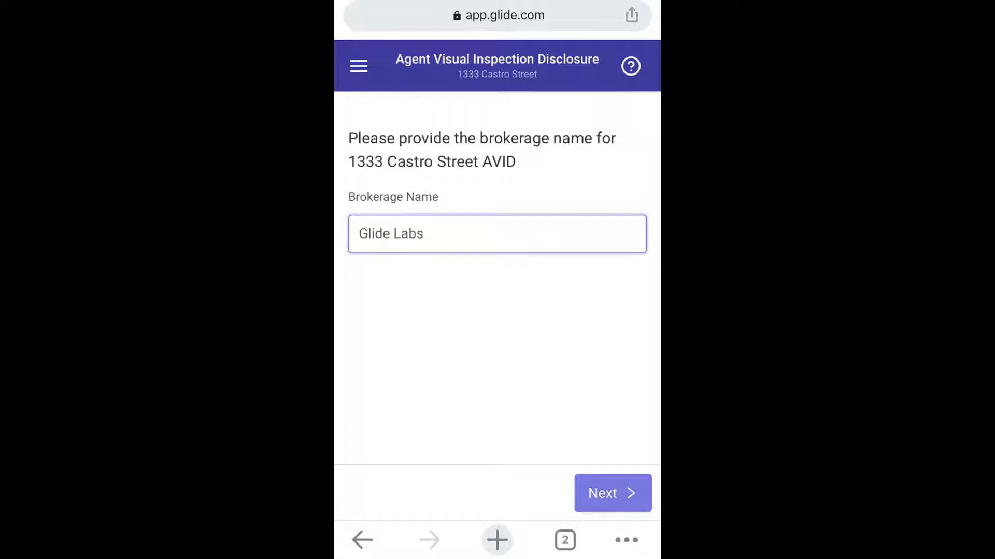
Step: Confirm Glide Labs as brokerage, keep the 10/3/2020 1:44 am inspection time, and accept scattered clouds, 58 F weather
left_click(611, 493)
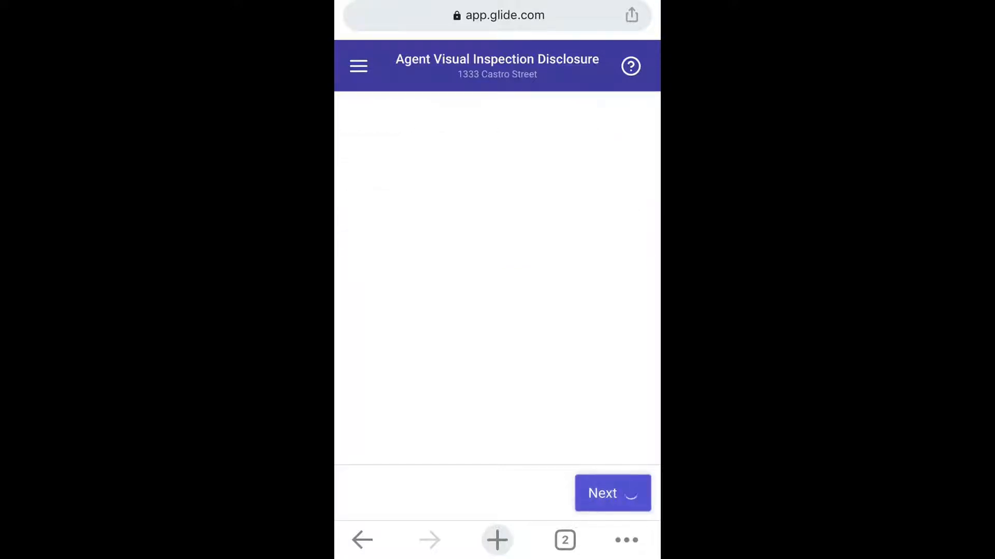
left_click(612, 493)
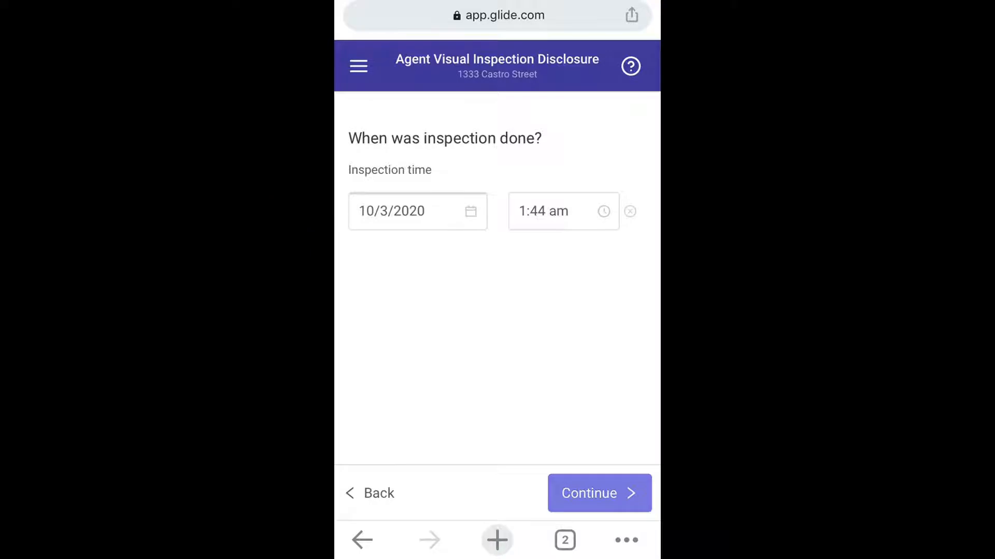
left_click(598, 493)
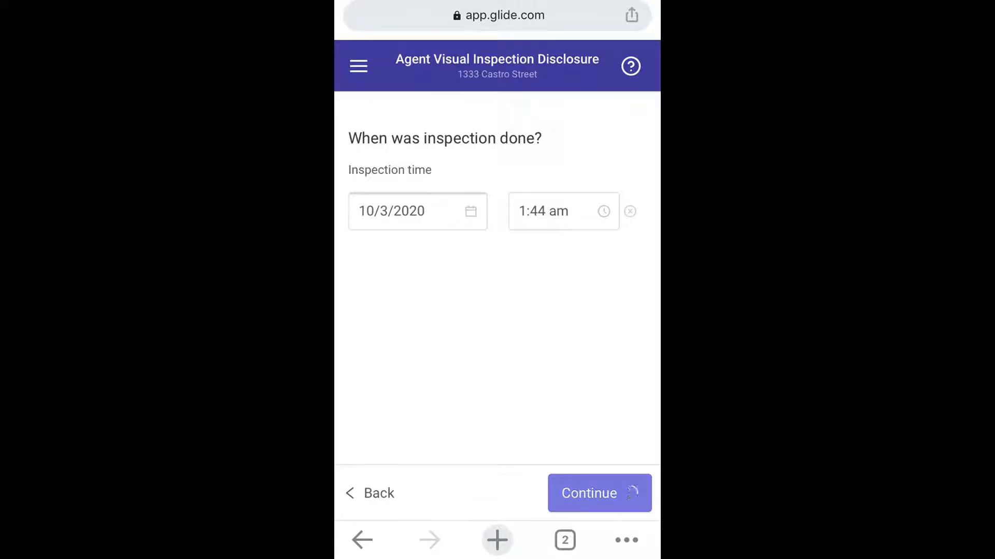
left_click(597, 494)
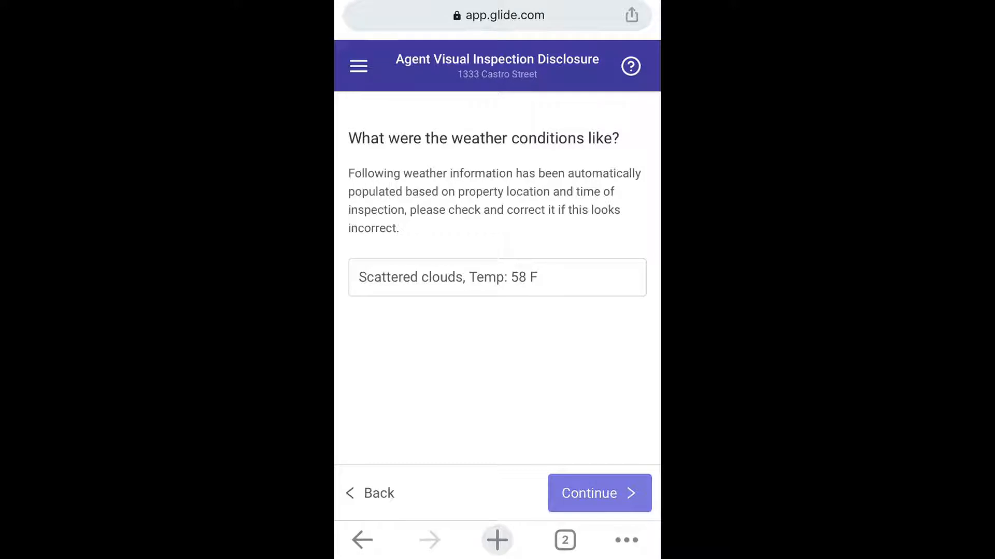
left_click(598, 493)
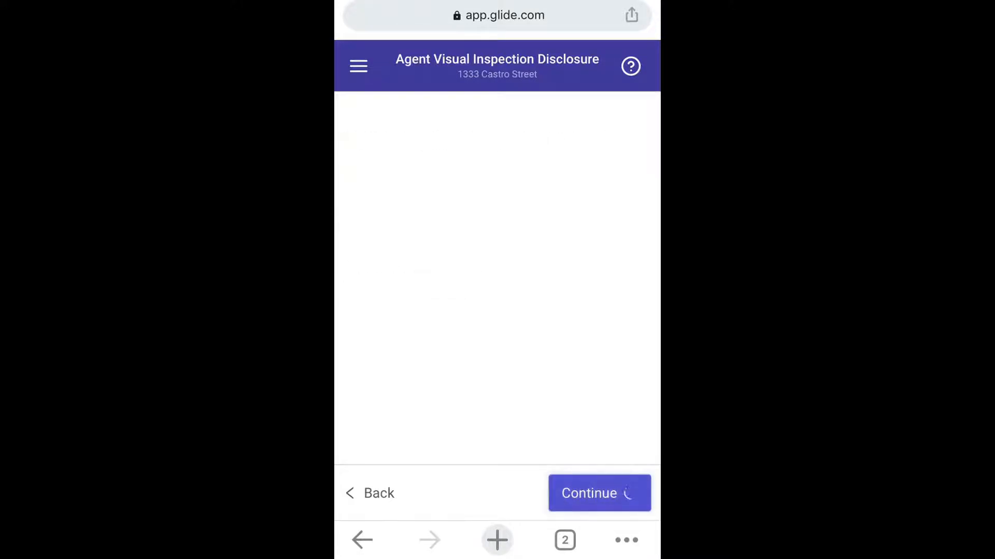
Step: Record 'Just me' as who else was present at the inspection and continue
left_click(598, 493)
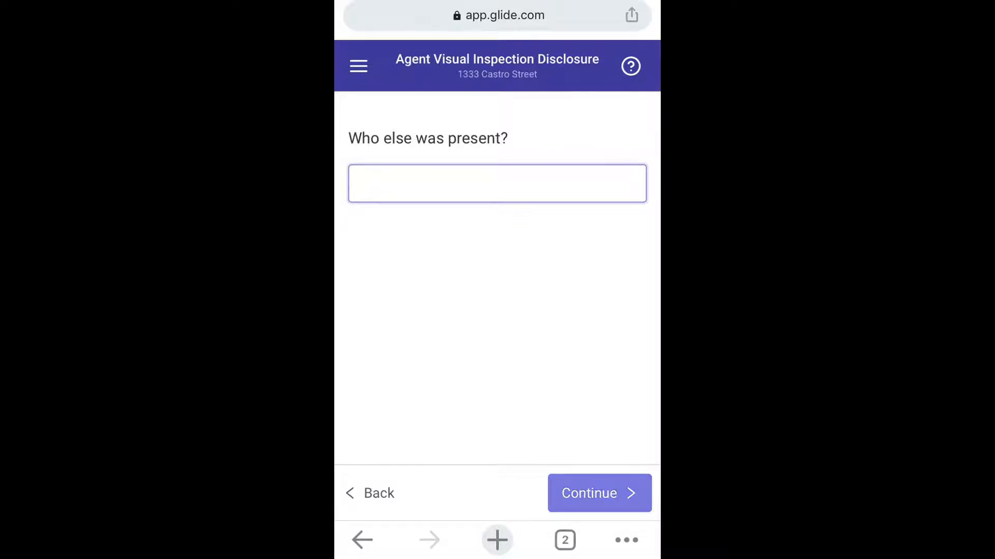
left_click(497, 183)
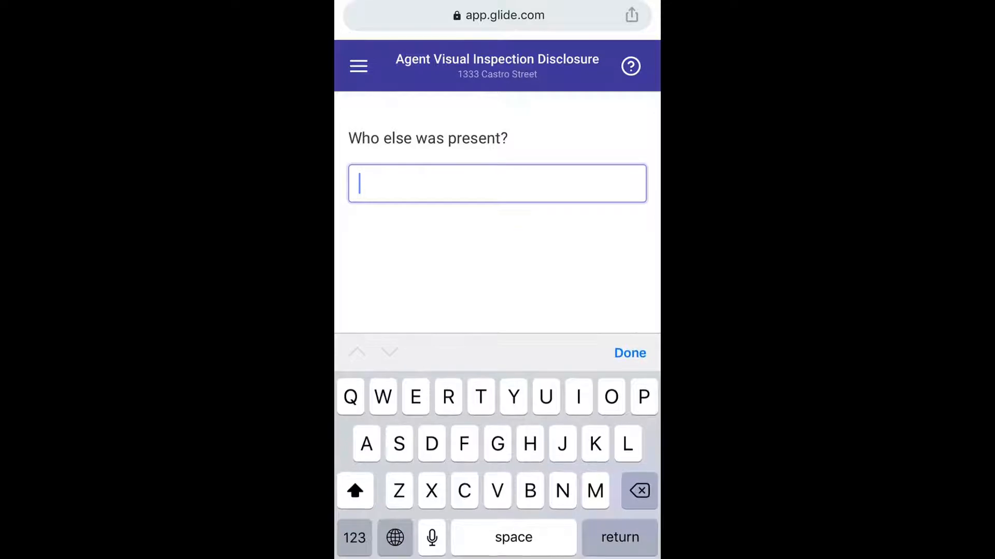
type("Just")
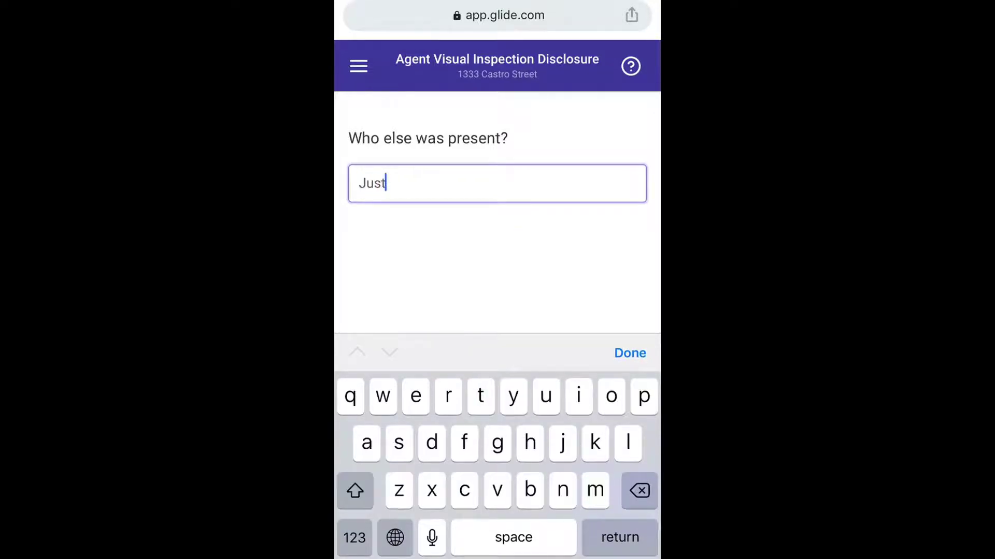
type("me")
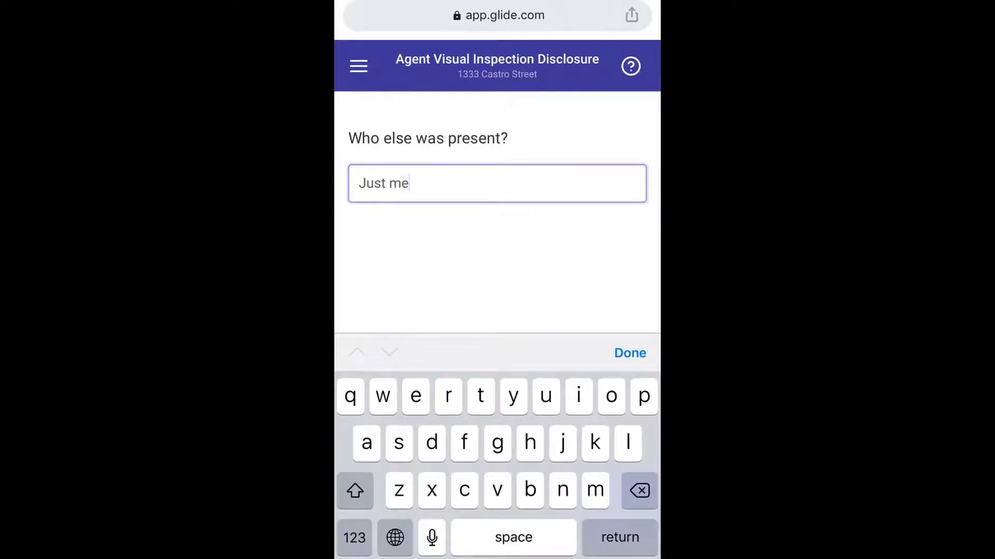
left_click(629, 352)
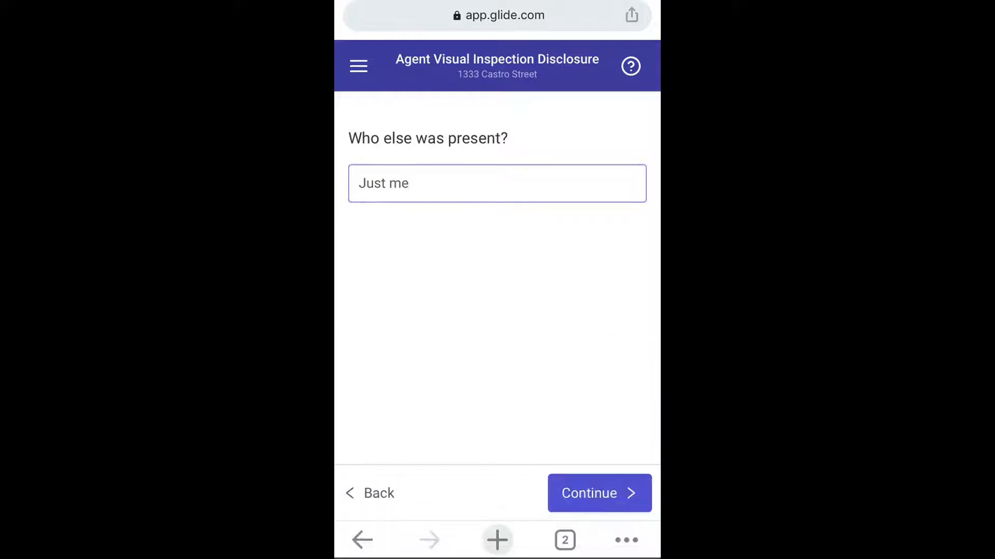
left_click(598, 493)
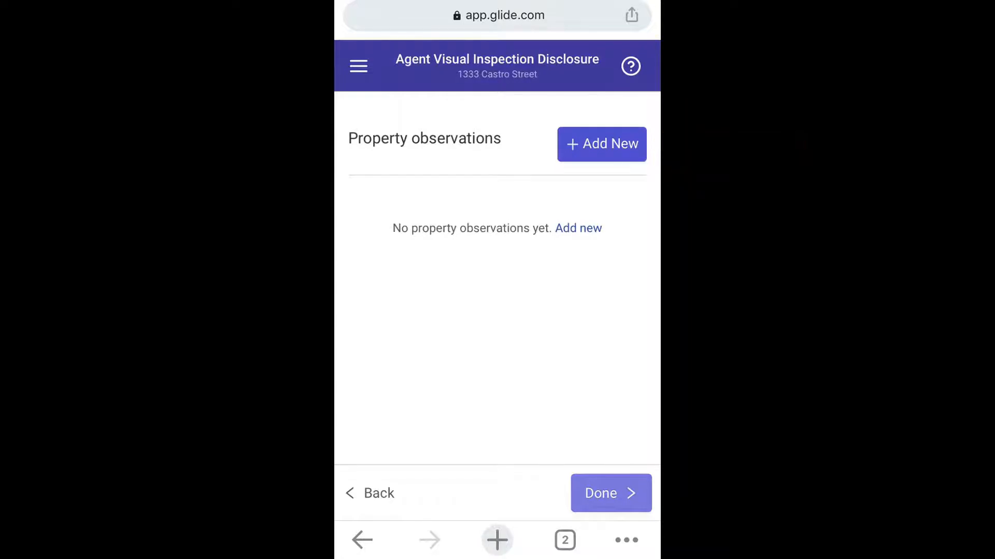
Step: Add a new Bedroom property observation and set Bedroom # to 2
left_click(601, 144)
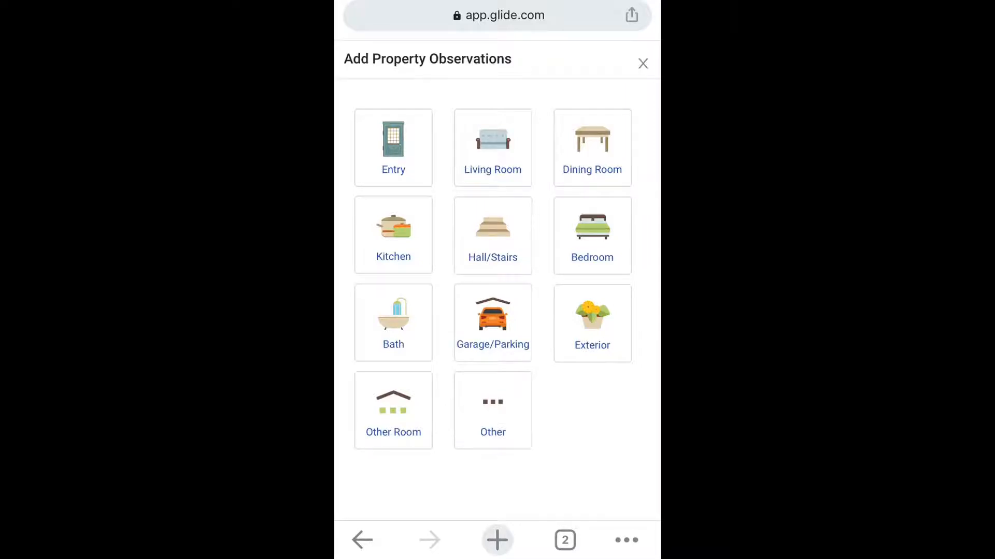
left_click(591, 235)
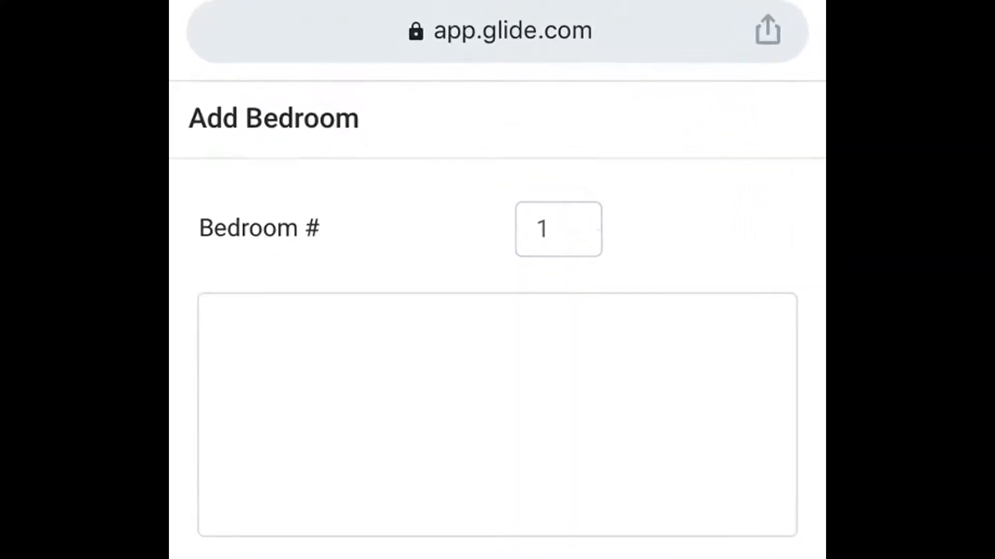
left_click(582, 221)
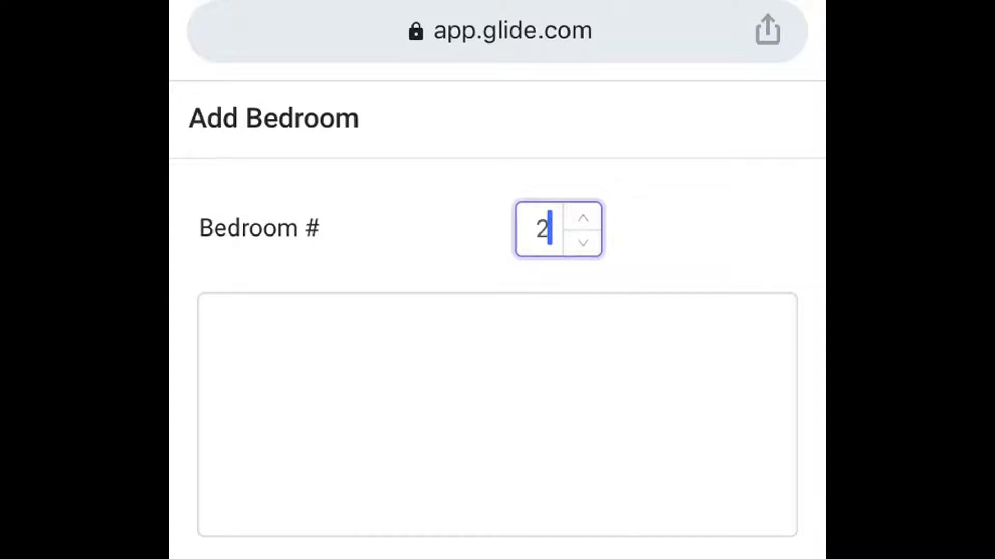
Step: Note 'crack in wall near window' for bedroom 2 and start taking a photo
type("crac")
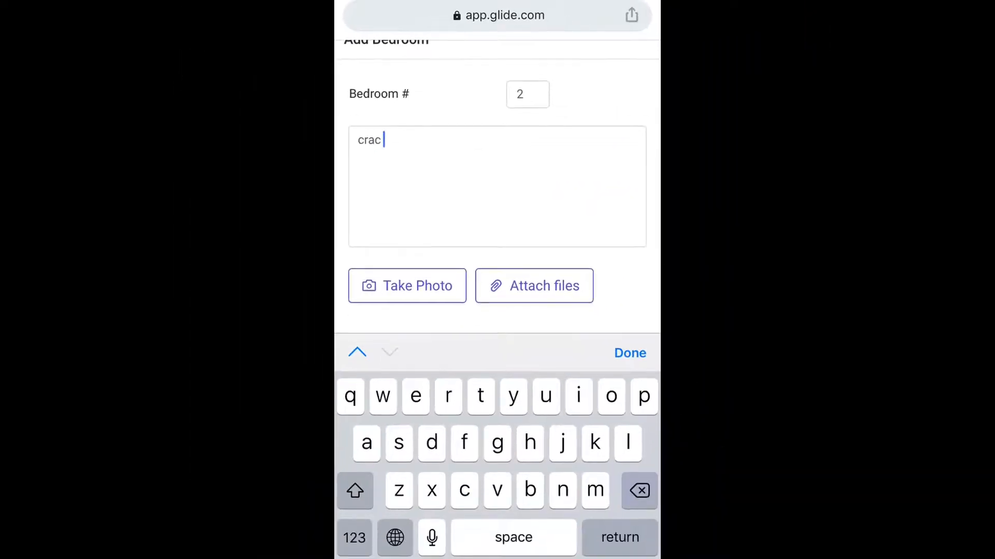
type("k in wall near window")
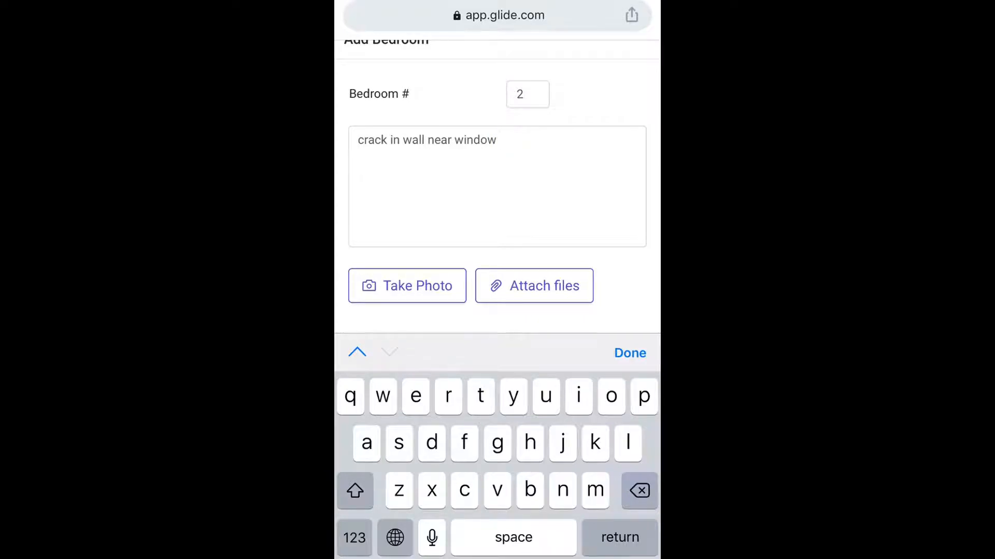
left_click(406, 286)
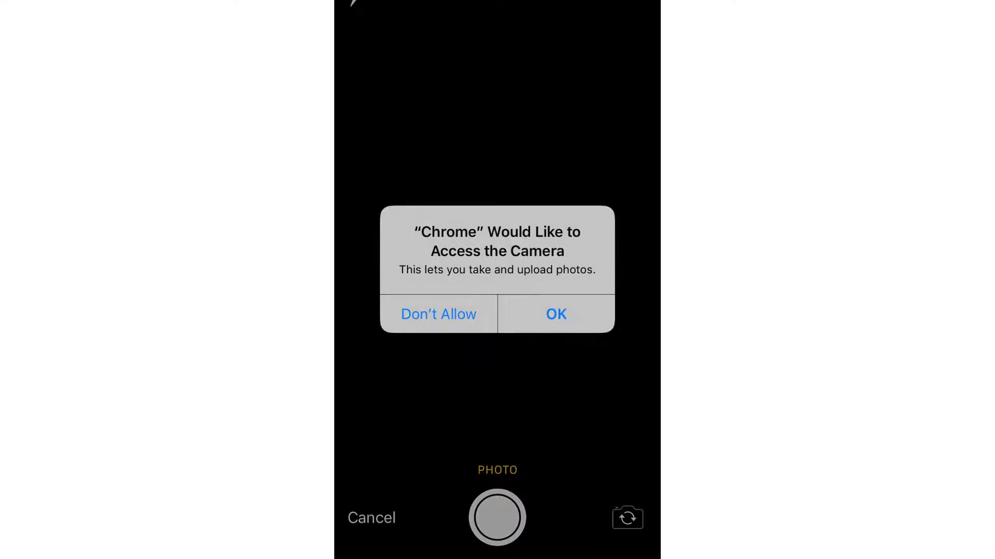
Step: Allow camera access, photograph the bedroom wall, and save the Bedroom #2 observation with the photo
left_click(554, 314)
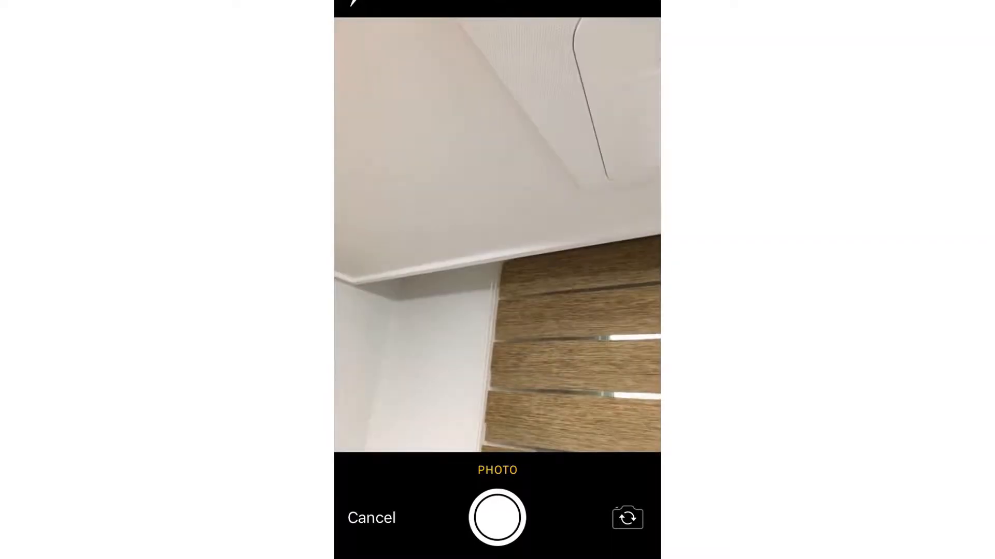
left_click(497, 518)
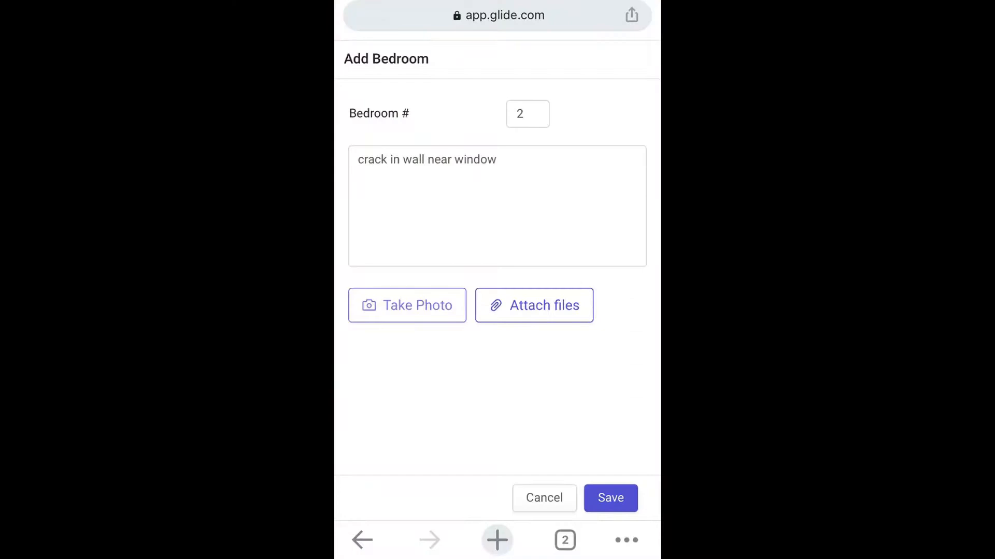
left_click(609, 498)
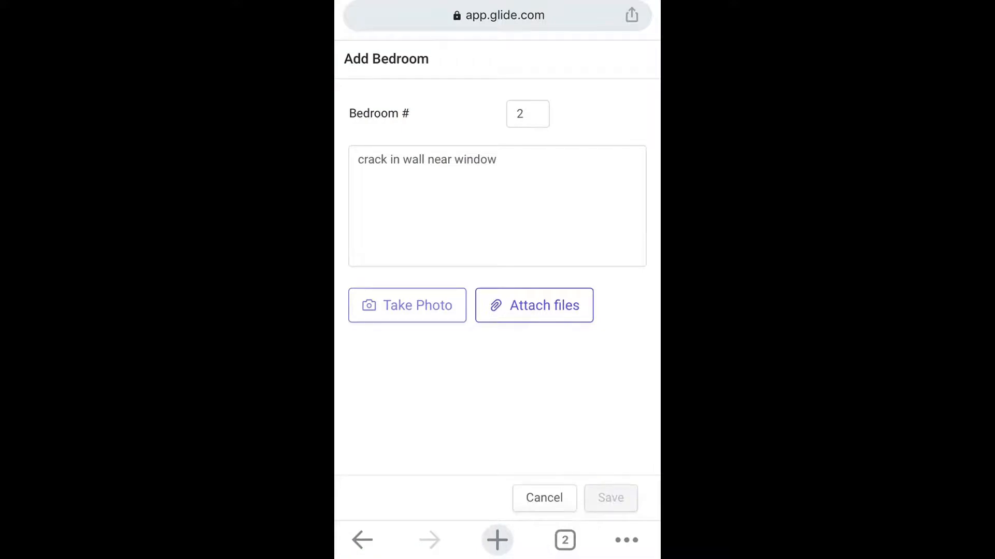
left_click(406, 304)
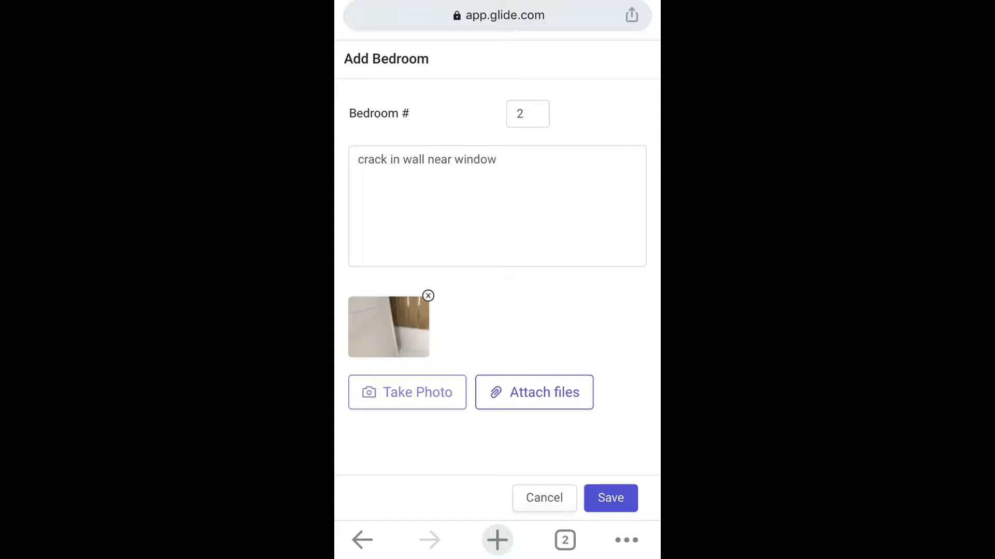
left_click(609, 498)
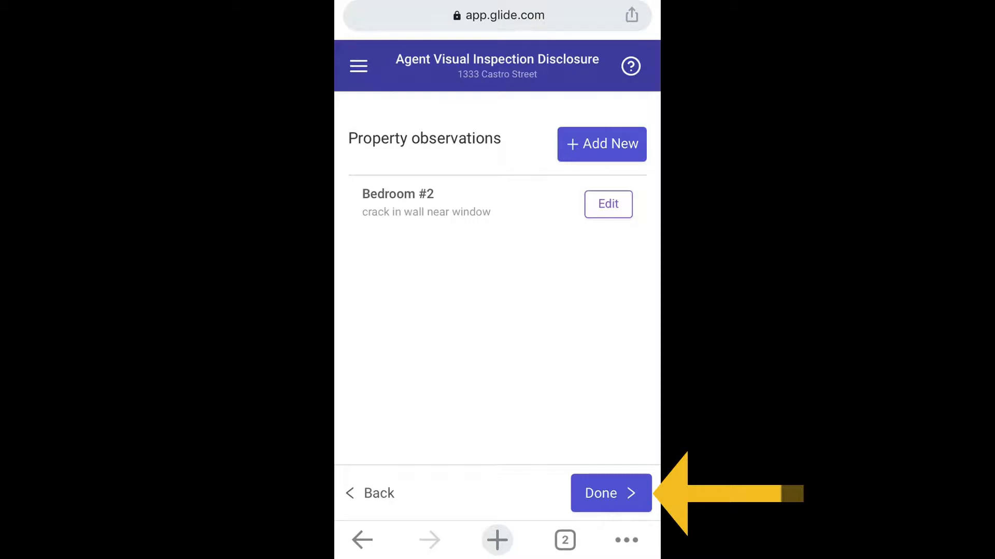
Step: Finish the property observations section to reach the other conditions question
left_click(610, 493)
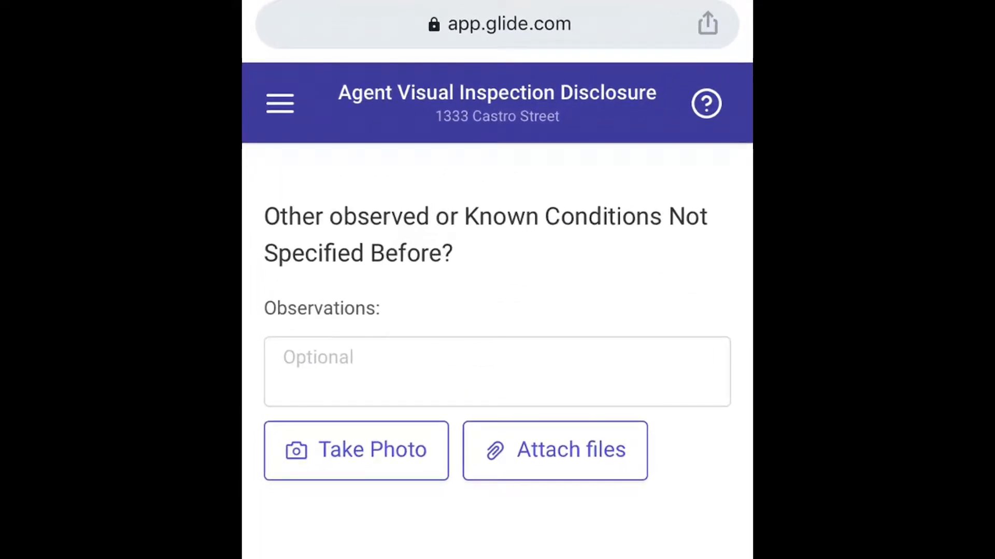
Step: Note 'These are observations from the agent and are objective', answer the addendum question, and start the DocuSign signature request
type("These are observations from the agent and are objective")
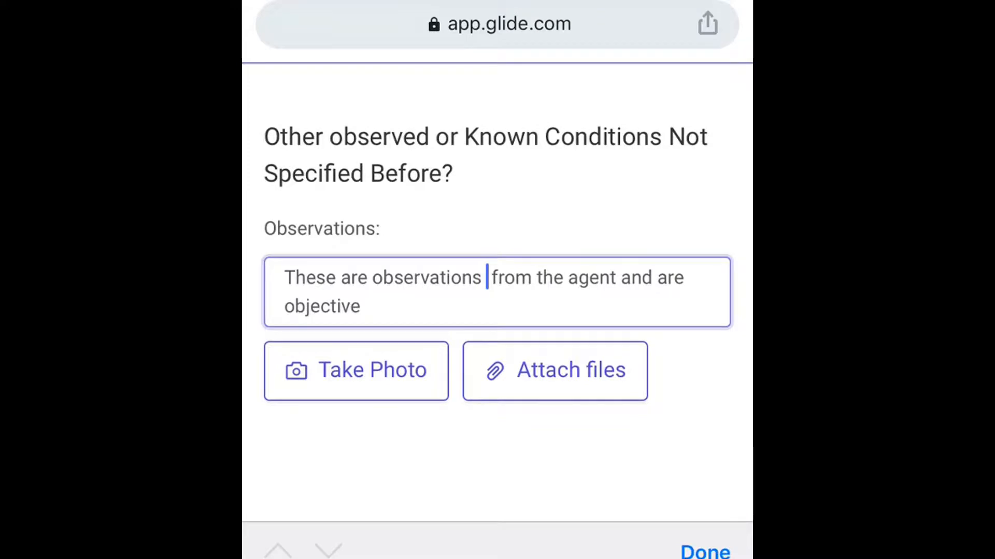
left_click(704, 551)
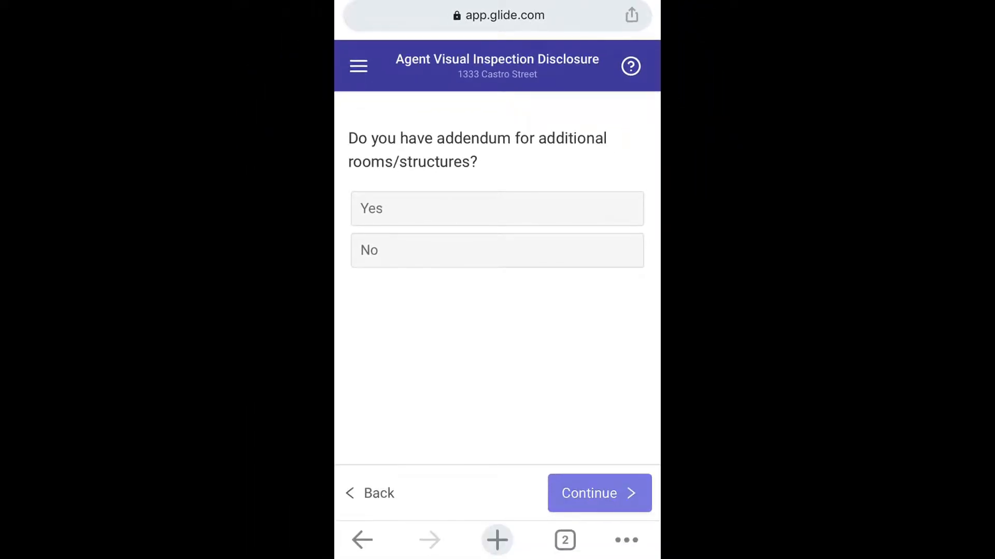
left_click(596, 493)
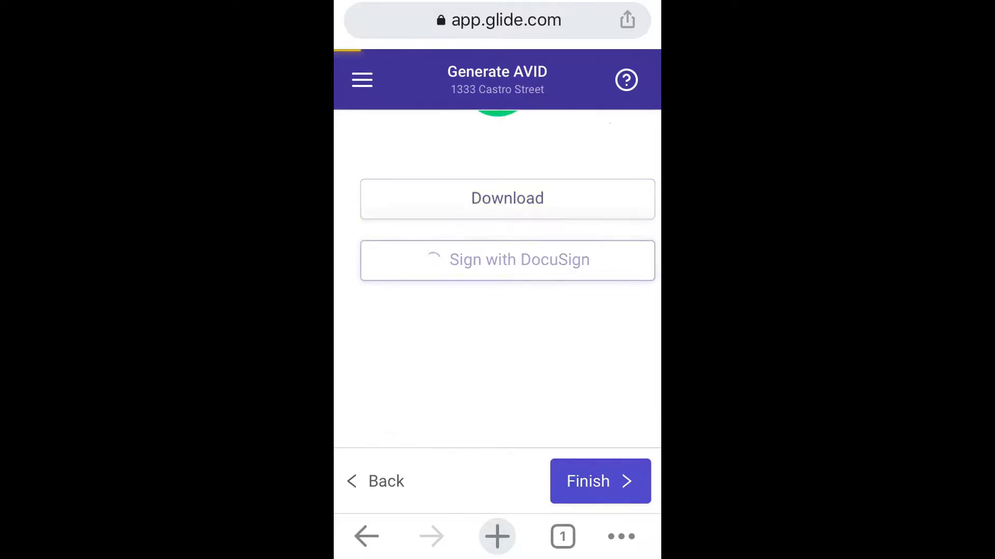
left_click(507, 259)
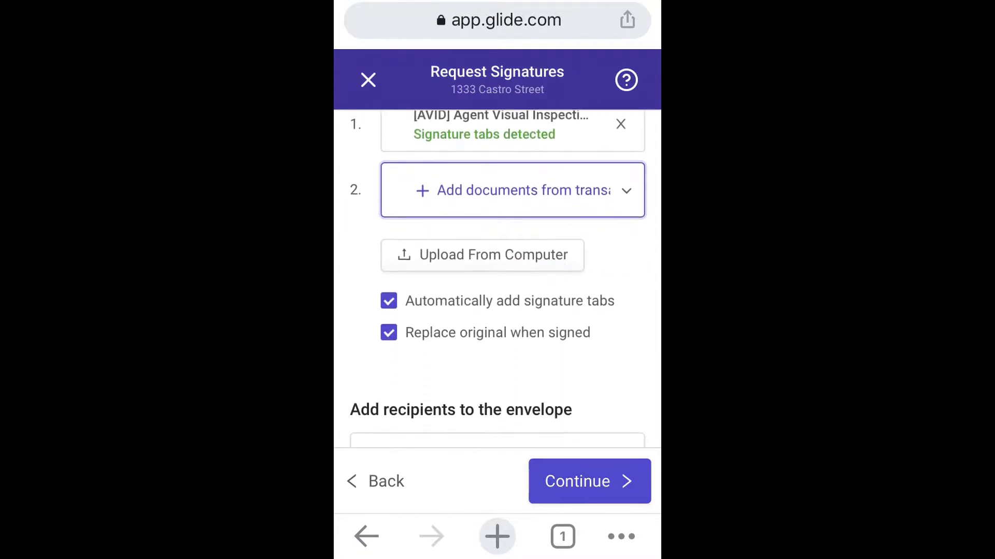
Step: Review the AVID document and recipients, then continue the signature request into DocuSign
scroll("up", 3)
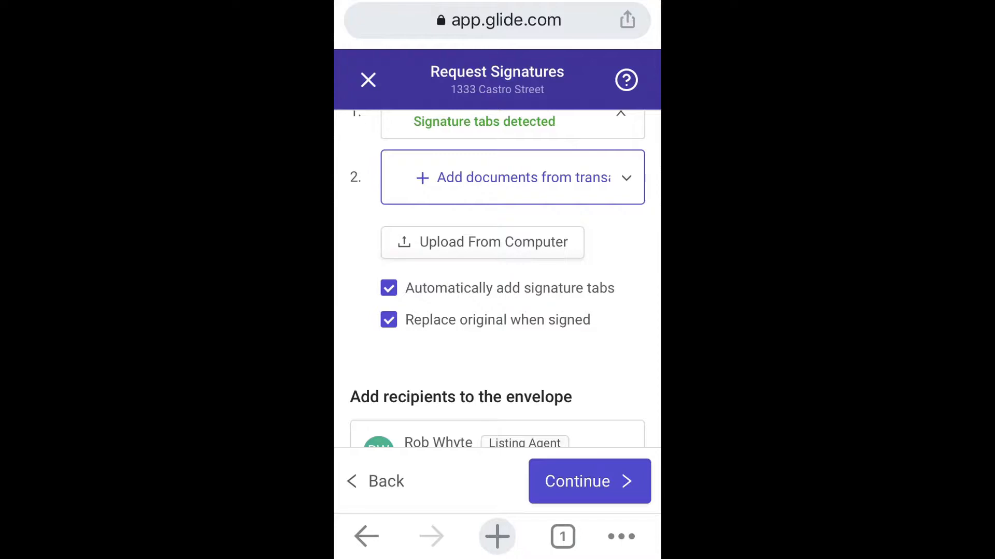
scroll("down", 3)
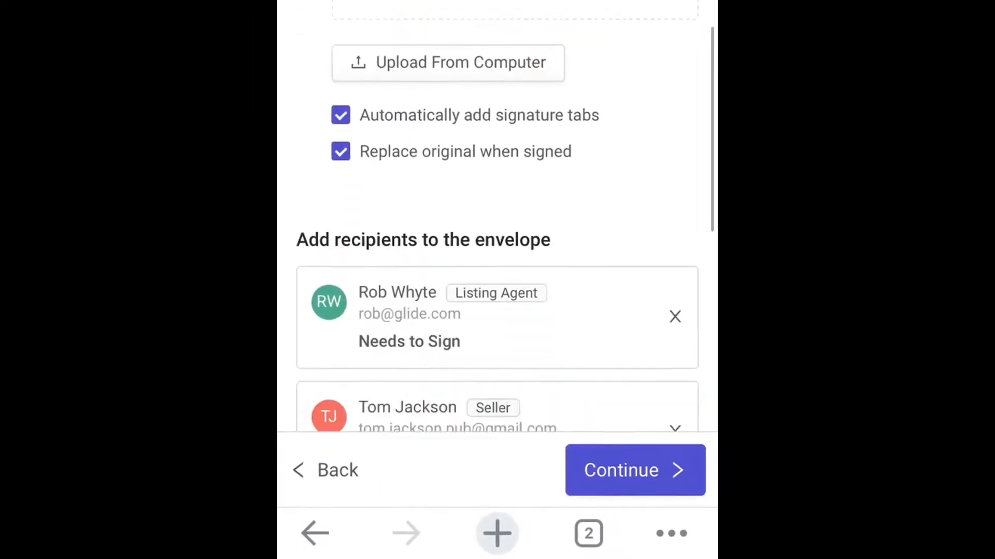
scroll("down", 3)
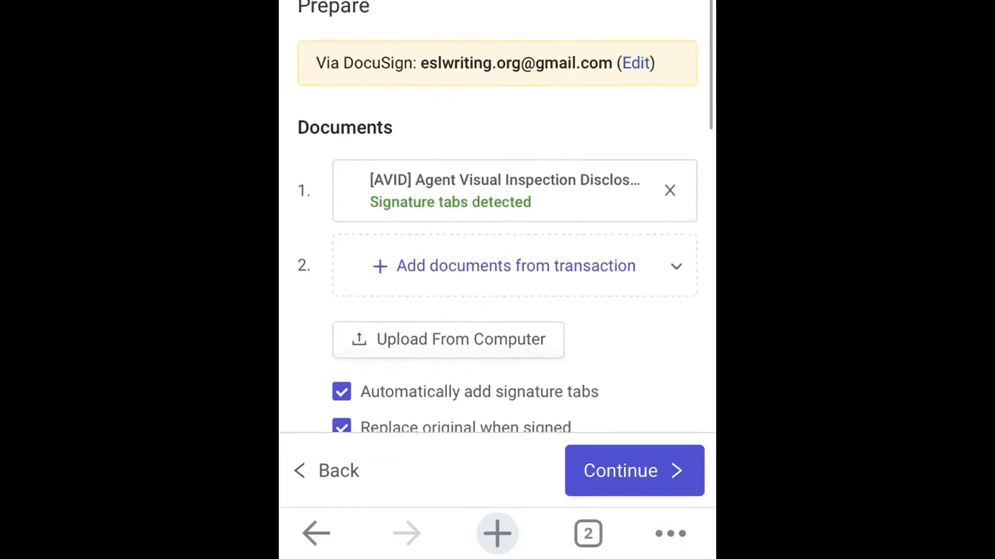
scroll("down", 3)
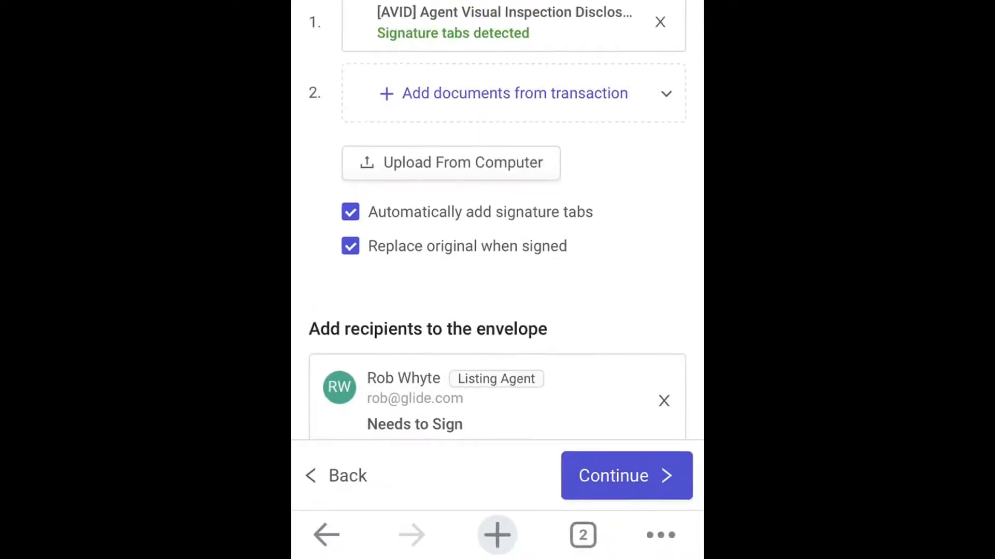
scroll("up", 3)
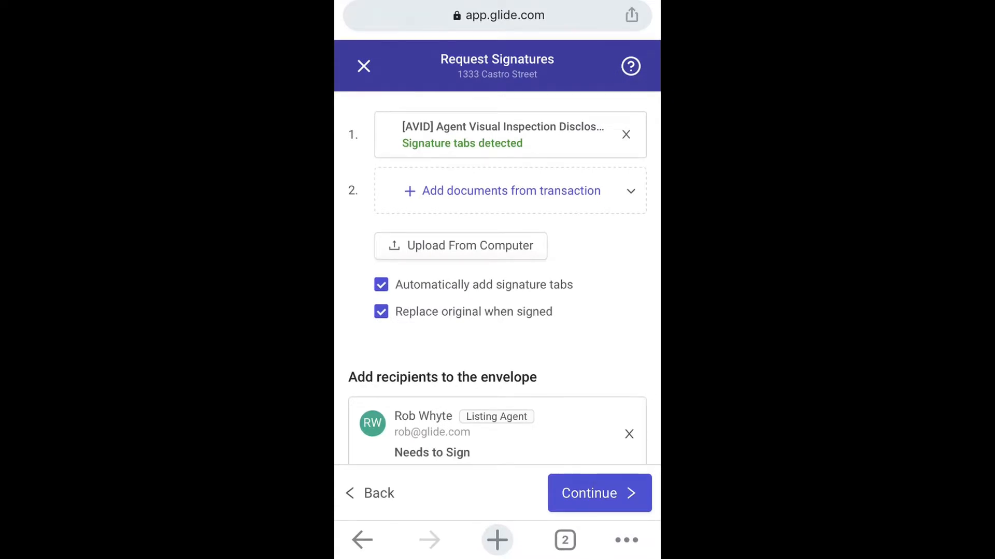
left_click(597, 493)
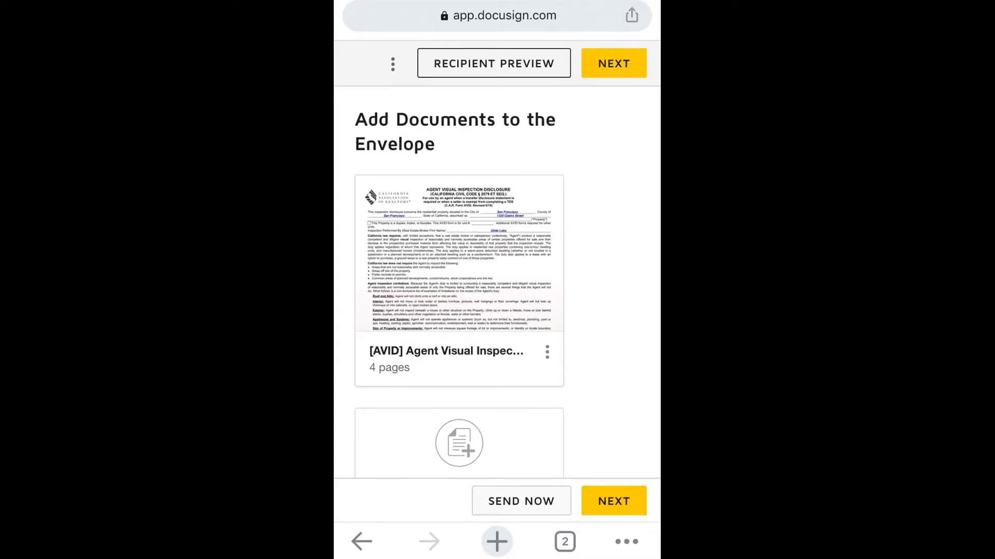
Step: Review the envelope's documents, recipients and page thumbnails, then send it for signature
scroll("down", 3)
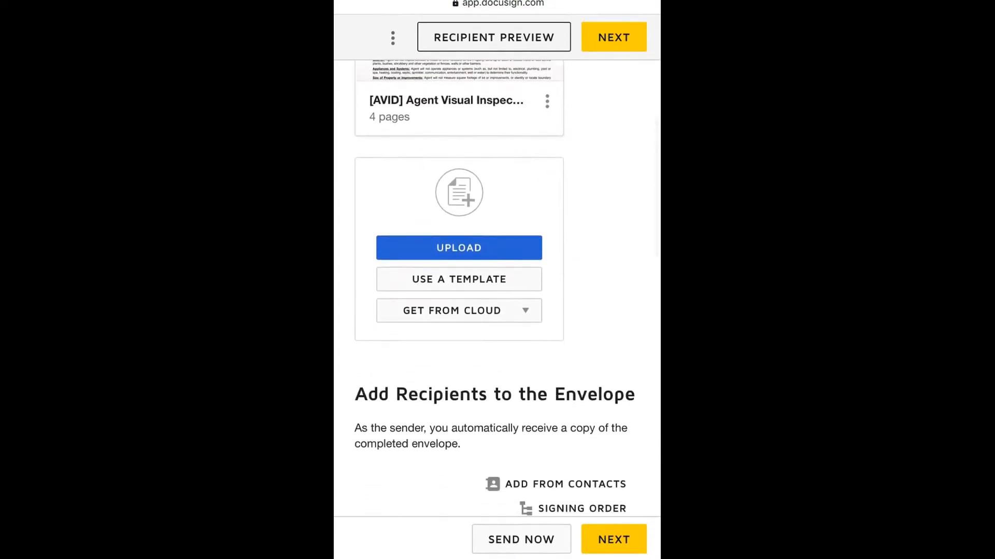
scroll("down", 3)
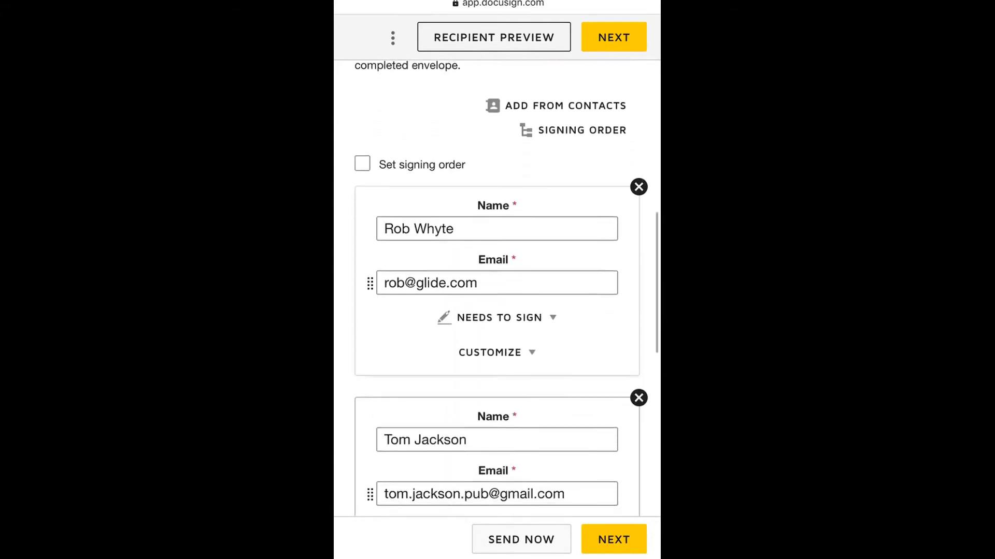
scroll("down", 3)
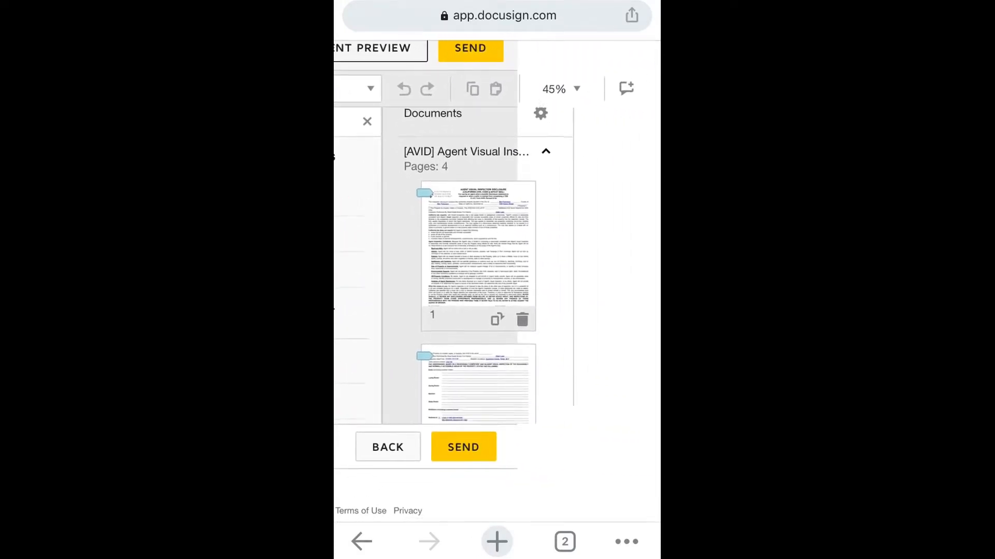
scroll("down", 3)
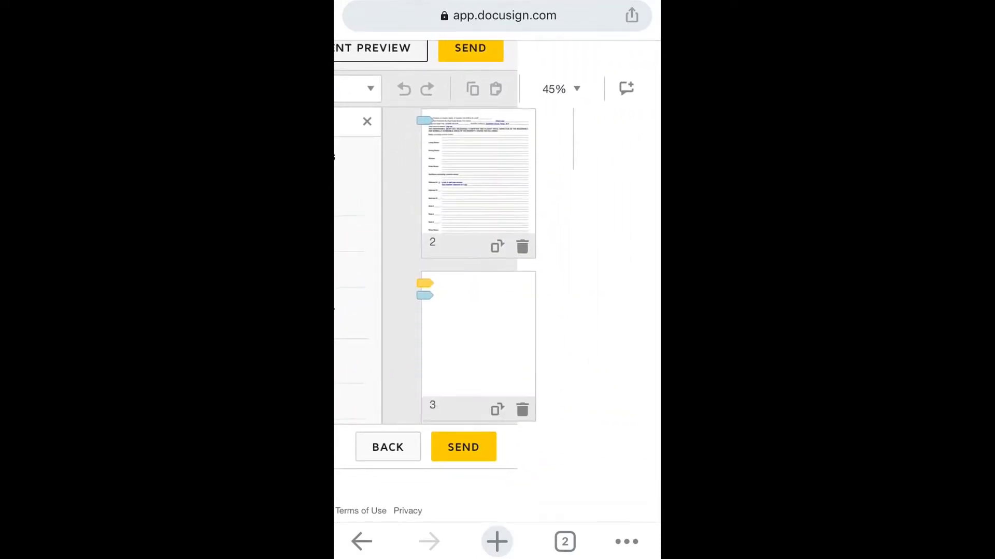
scroll("down", 3)
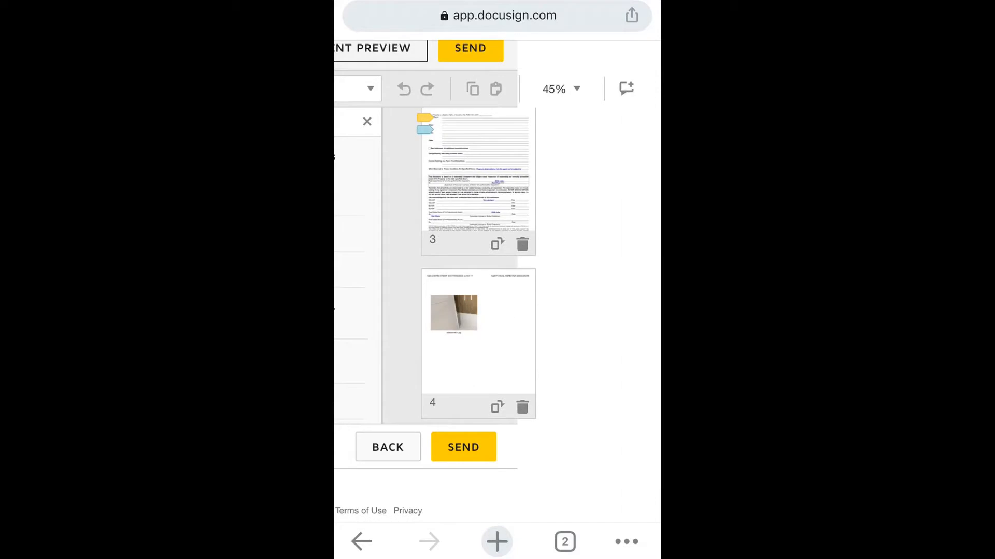
left_click(463, 448)
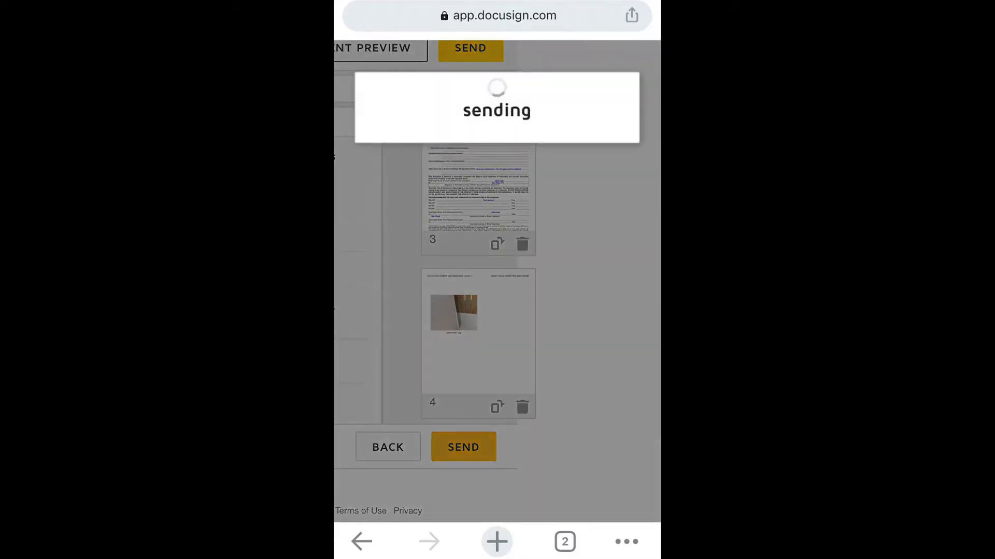
left_click(464, 447)
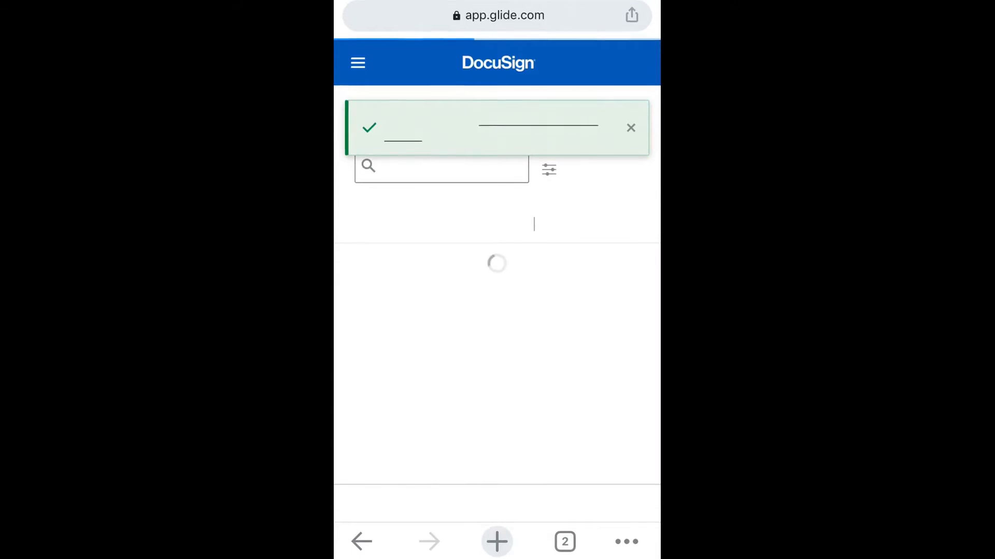
Step: Close the DocuSign confirmation and scroll to the Quick Access Disclosure Package on the overview
left_click(365, 542)
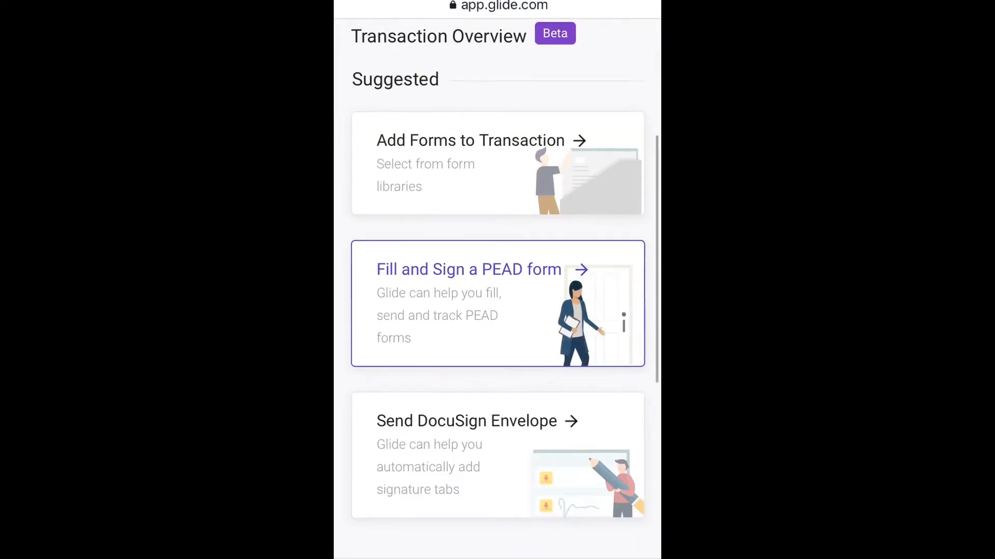
scroll("down", 3)
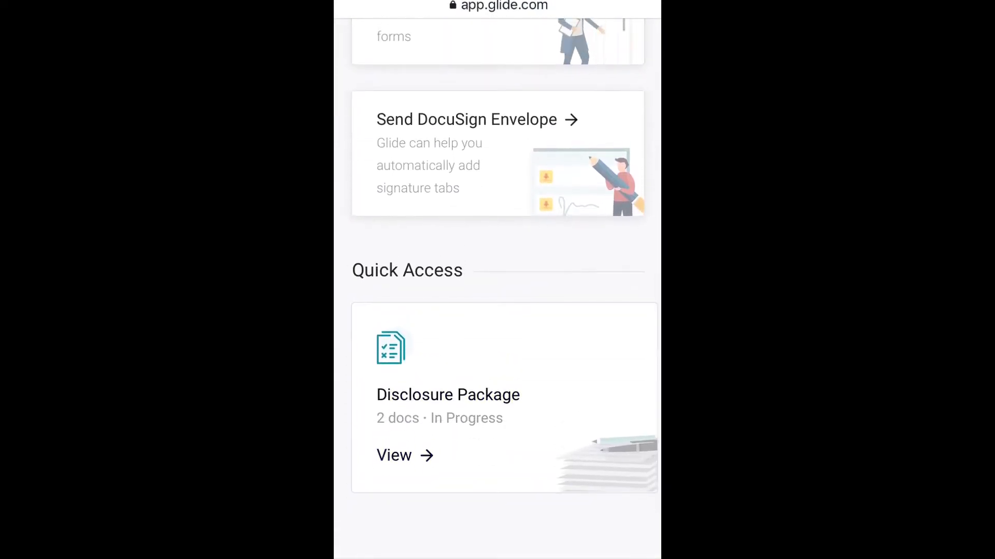